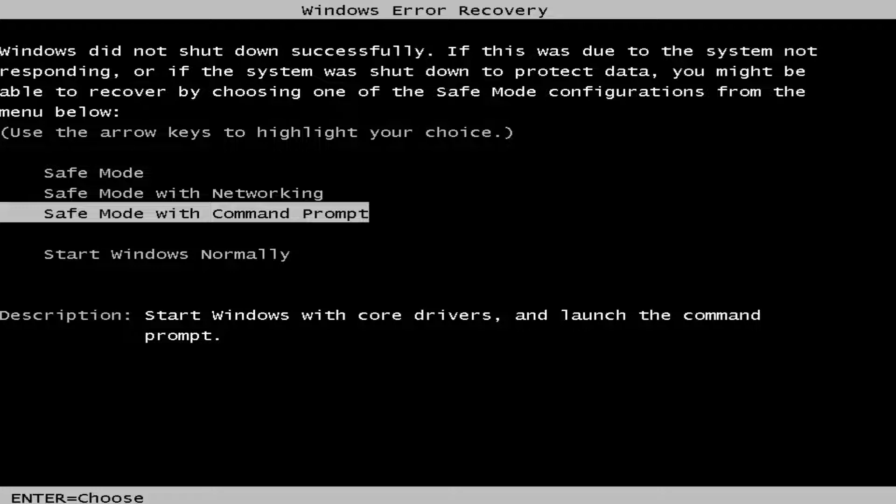
# Step: Choose Safe Mode with Networking in the boot menu and start Windows with it
pyautogui.press('up')
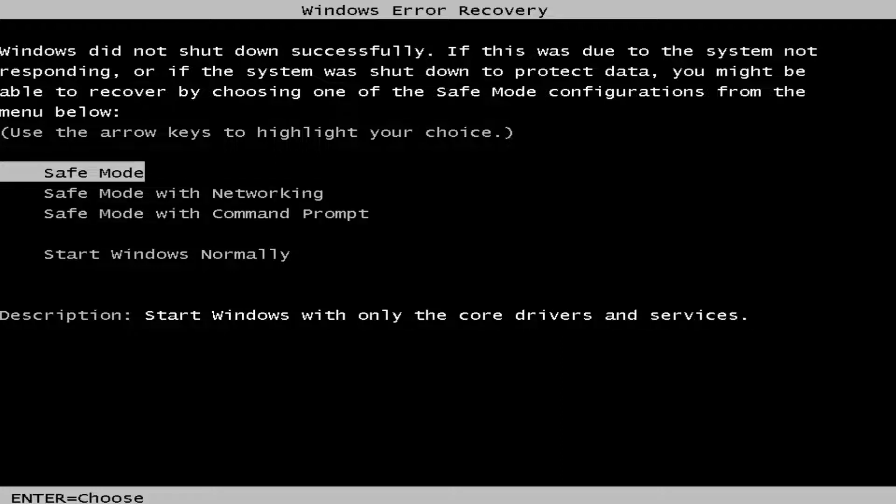
pyautogui.press('down')
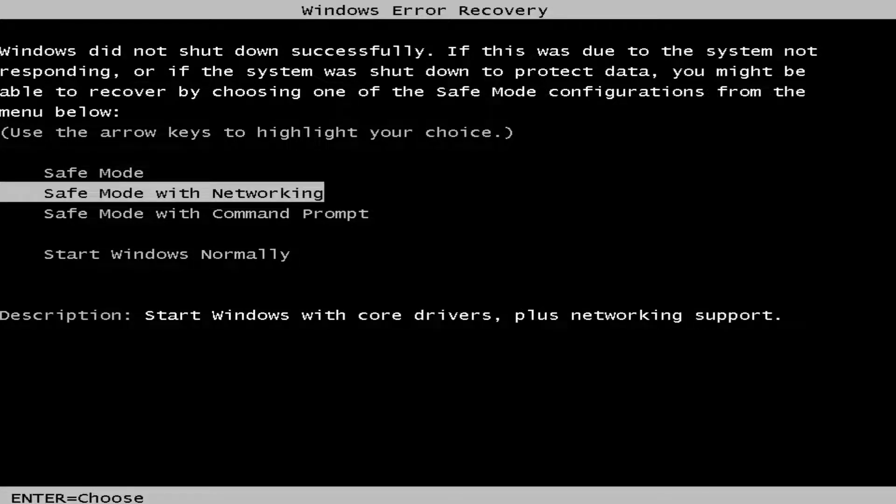
pyautogui.press('Return')
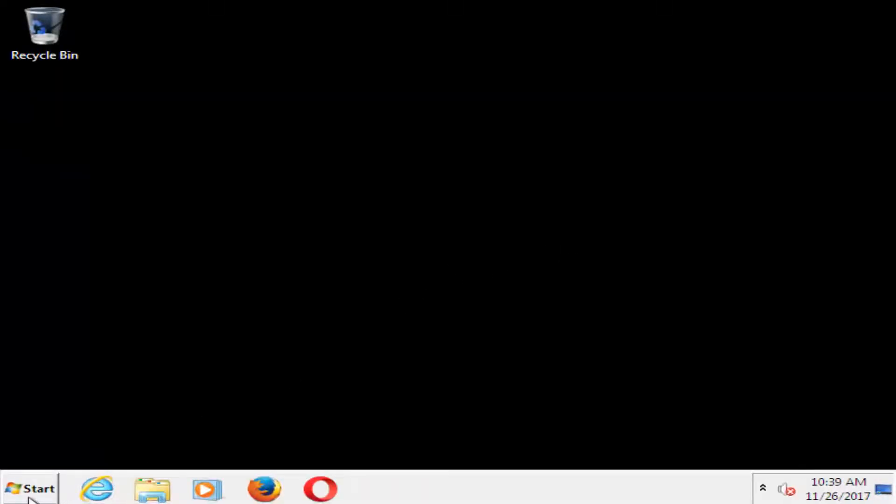
# Step: Search the Start menu for 'regedit' so it appears as the matching program
pyautogui.click(30, 488)
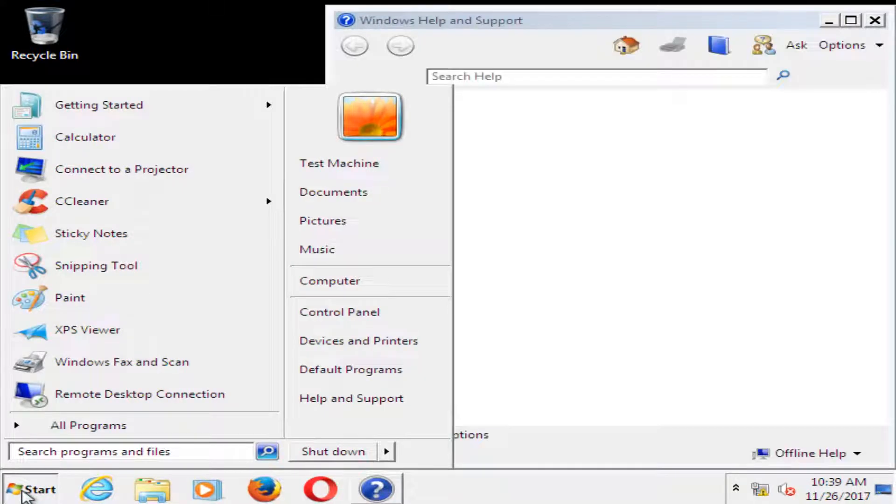
pyautogui.click(874, 19)
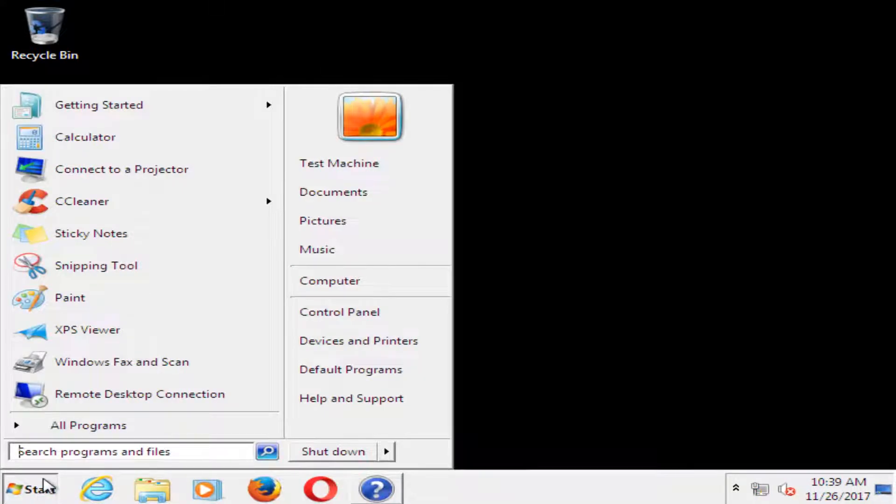
pyautogui.write('reged')
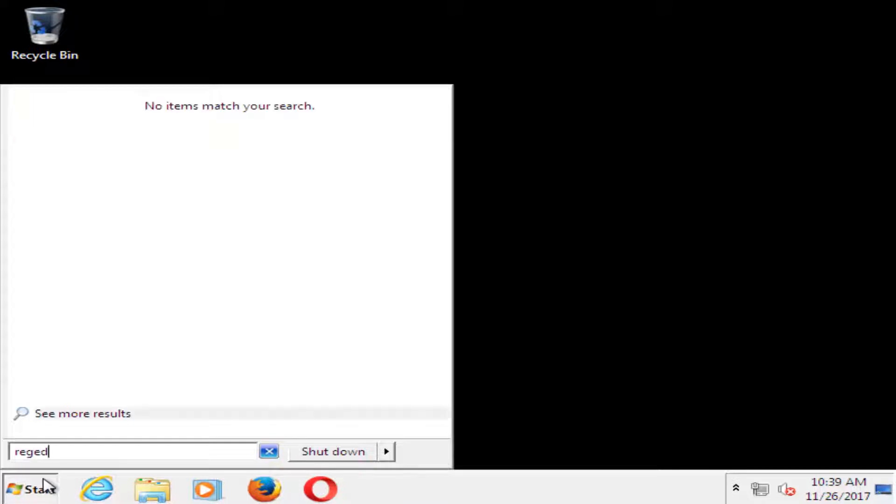
pyautogui.write('t')
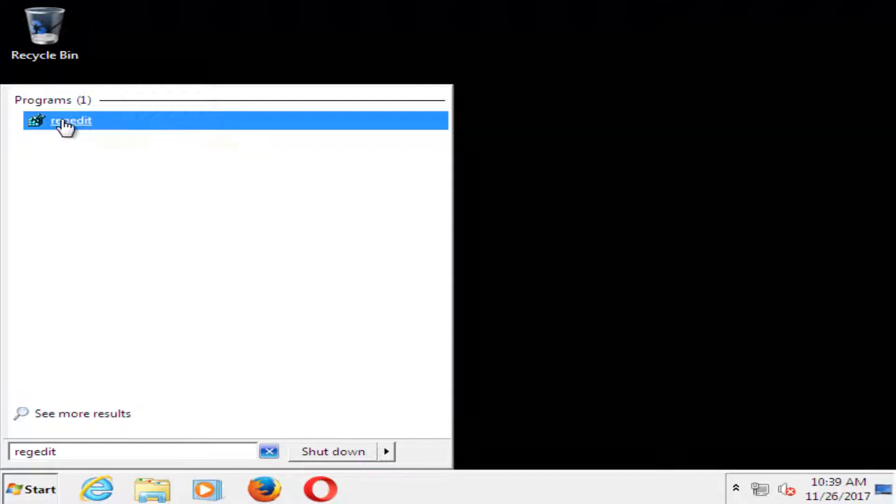
# Step: Launch Registry Editor maximized and expand HKEY_LOCAL_MACHINE and its SOFTWARE key
pyautogui.click(71, 121)
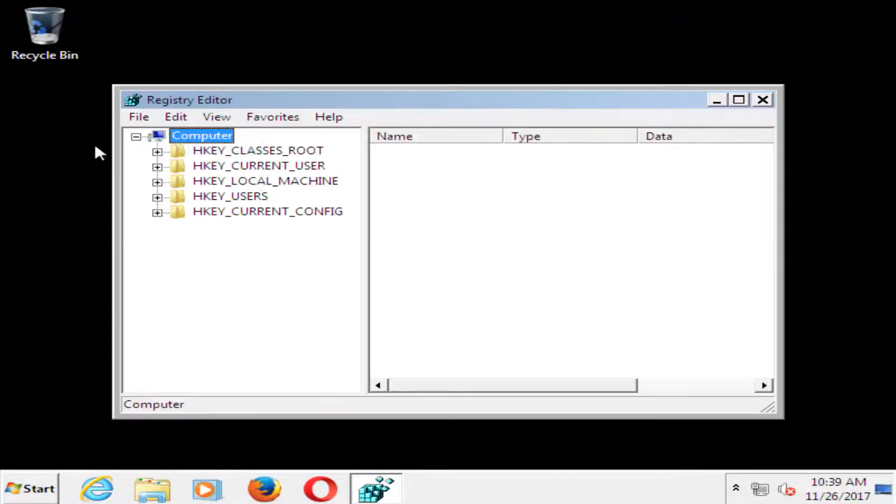
pyautogui.click(738, 100)
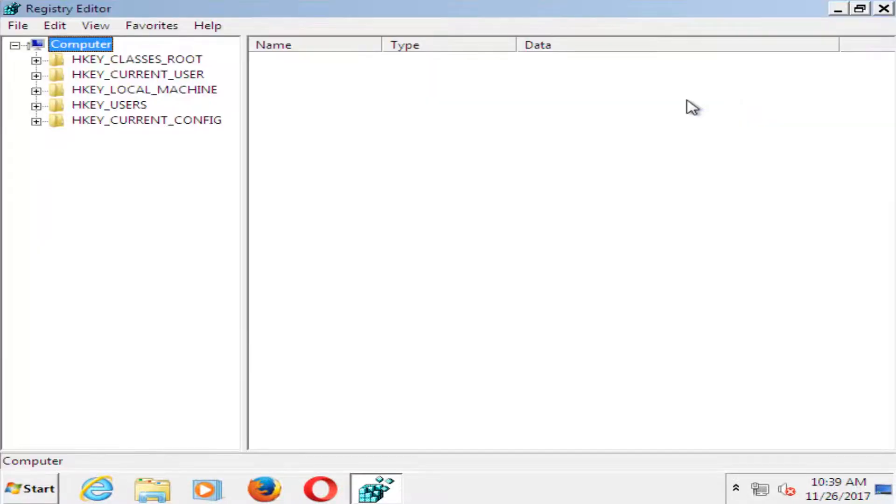
pyautogui.moveTo(272, 111)
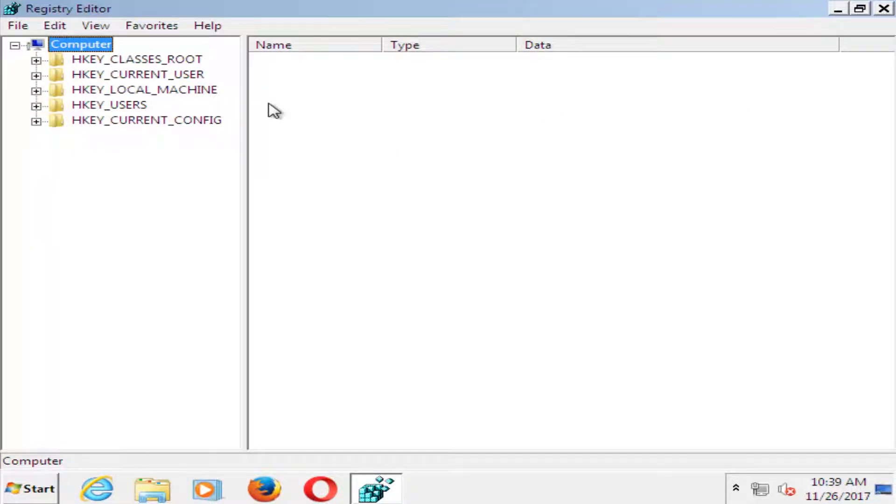
pyautogui.click(145, 89)
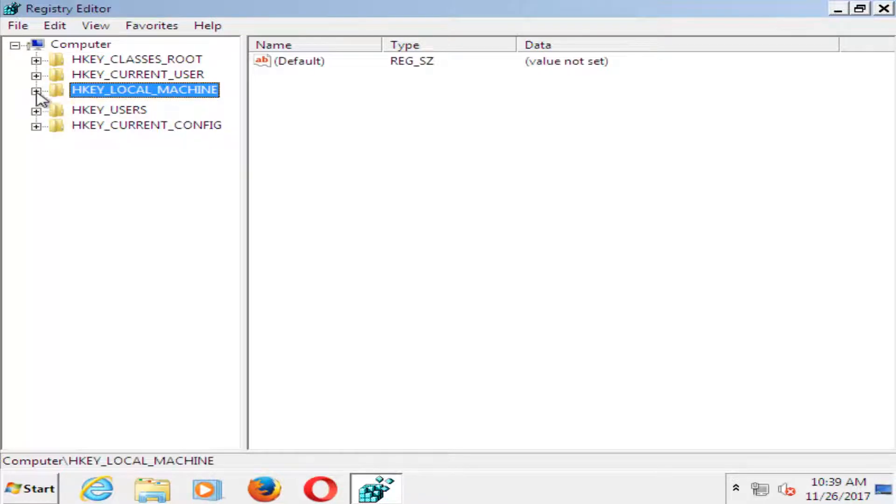
pyautogui.click(36, 90)
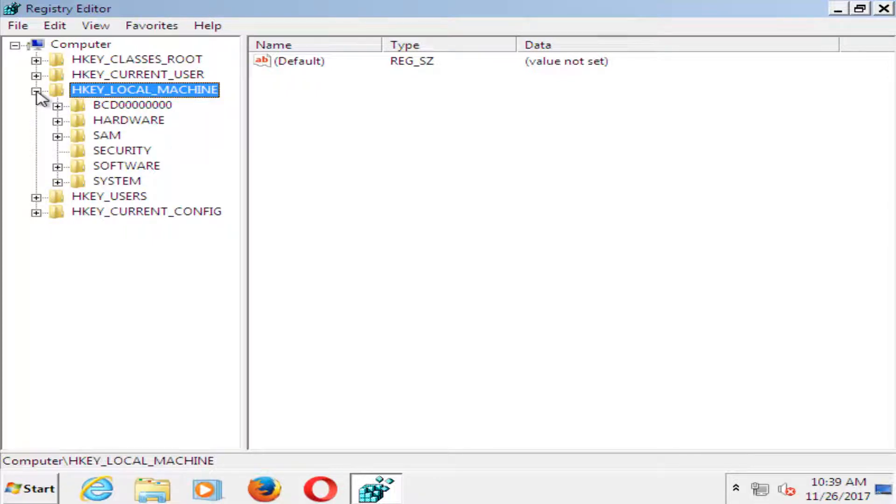
pyautogui.moveTo(60, 172)
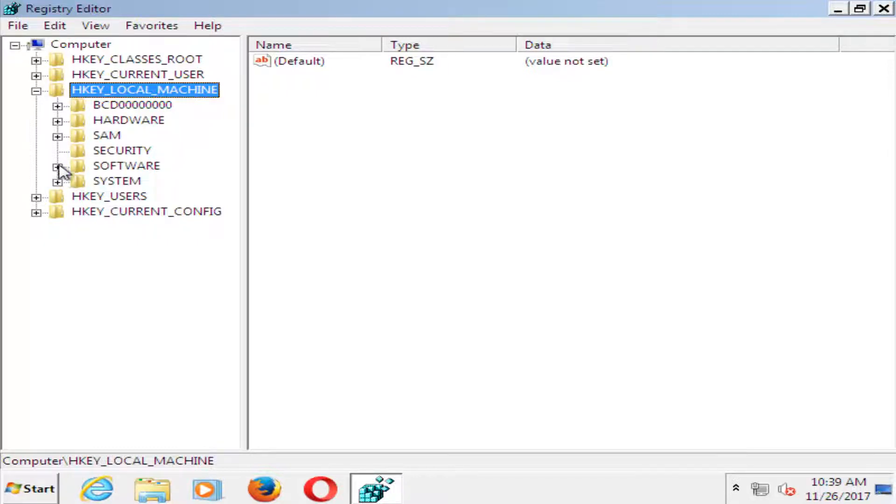
pyautogui.click(57, 166)
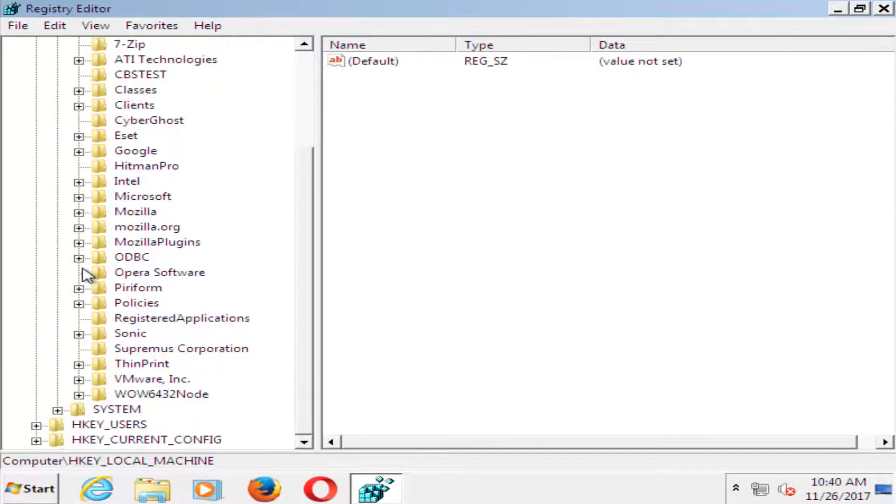
# Step: Expand Microsoft and then Windows NT to reveal the CurrentVersion key
pyautogui.click(77, 196)
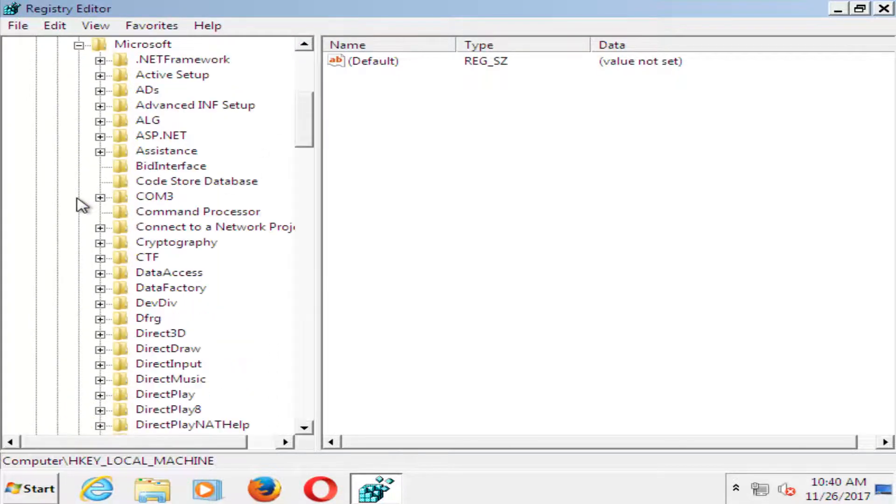
pyautogui.moveTo(326, 89)
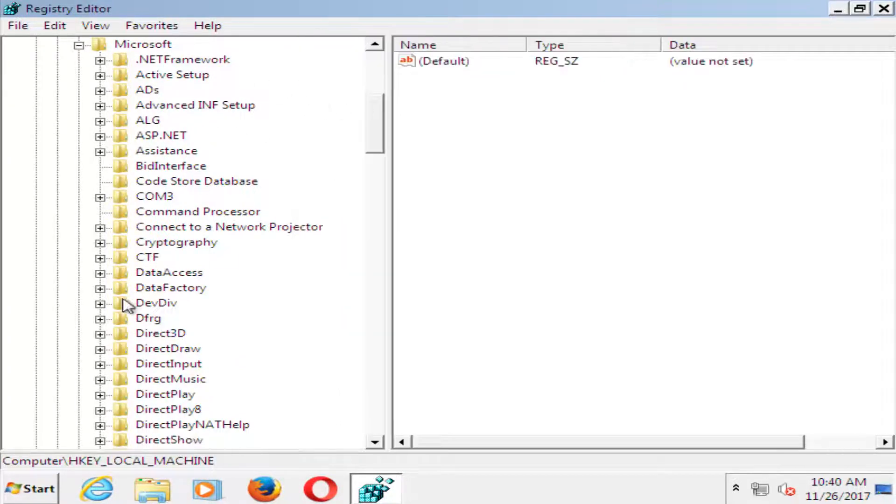
pyautogui.moveTo(166, 273)
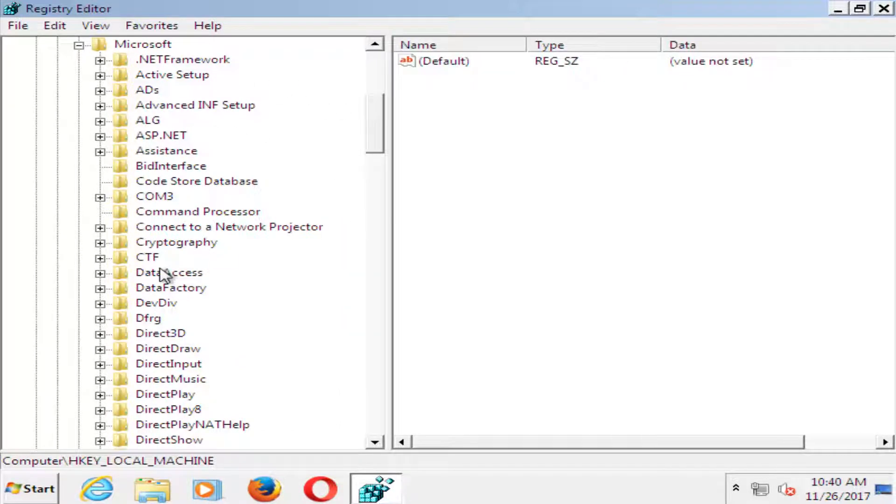
pyautogui.moveTo(404, 204)
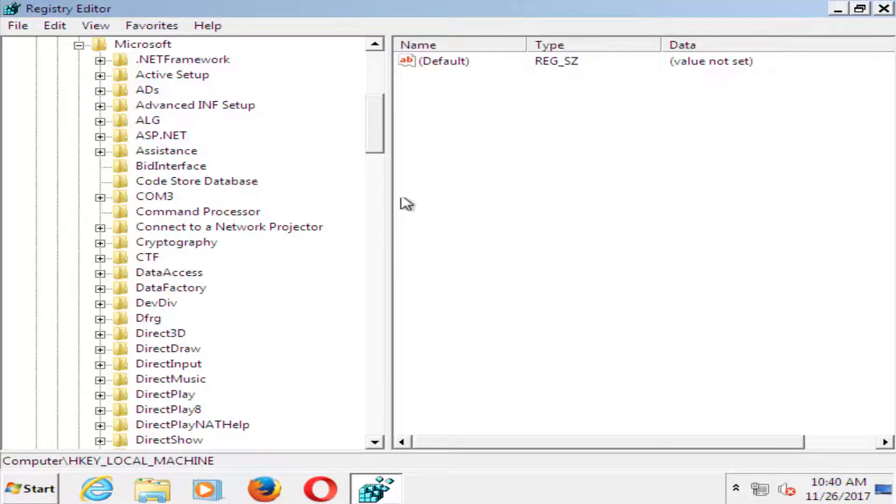
pyautogui.scroll(-3)
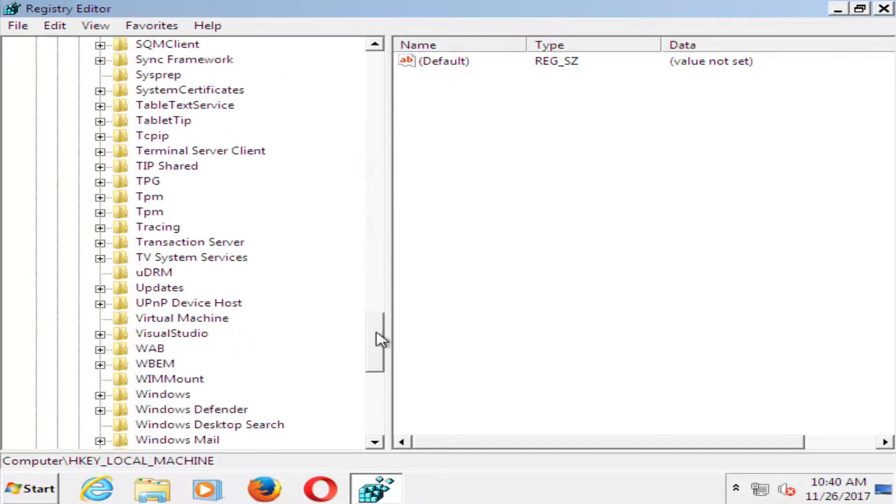
pyautogui.click(174, 333)
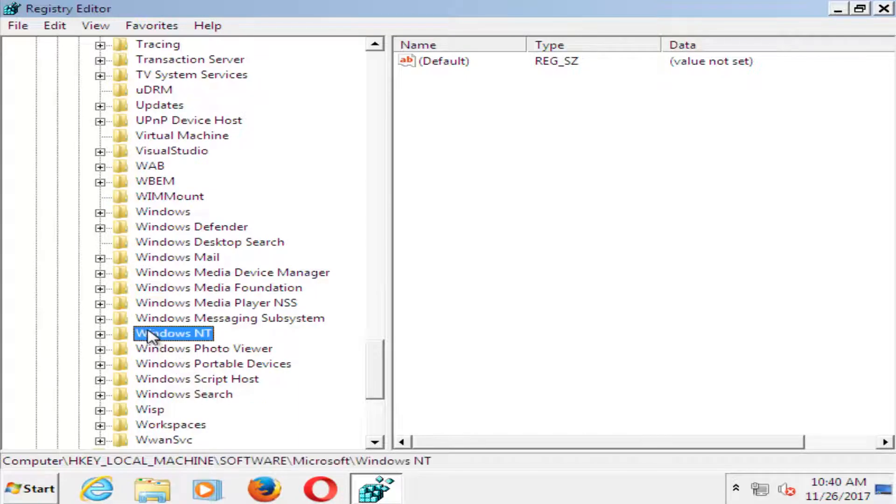
pyautogui.moveTo(137, 337)
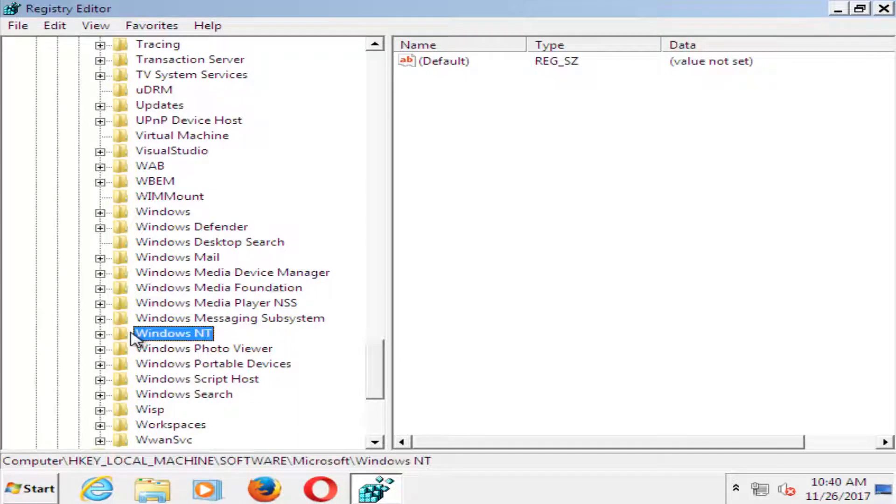
pyautogui.click(100, 333)
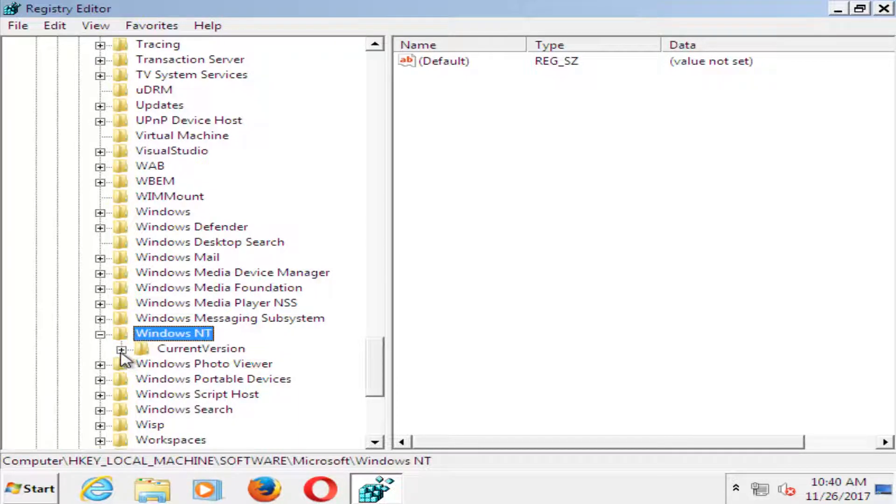
# Step: Expand CurrentVersion and ProfileList, then select the S-1-5-21…-1000 key without .bak to view its values
pyautogui.click(120, 349)
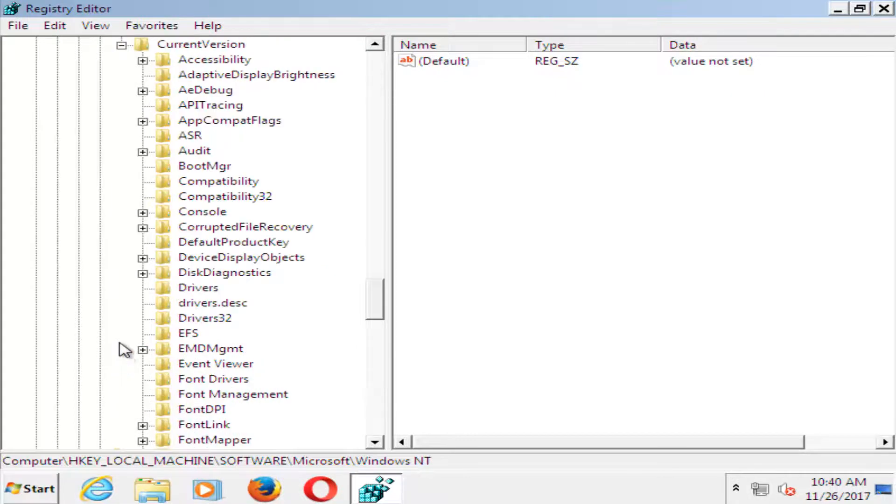
pyautogui.scroll(-3)
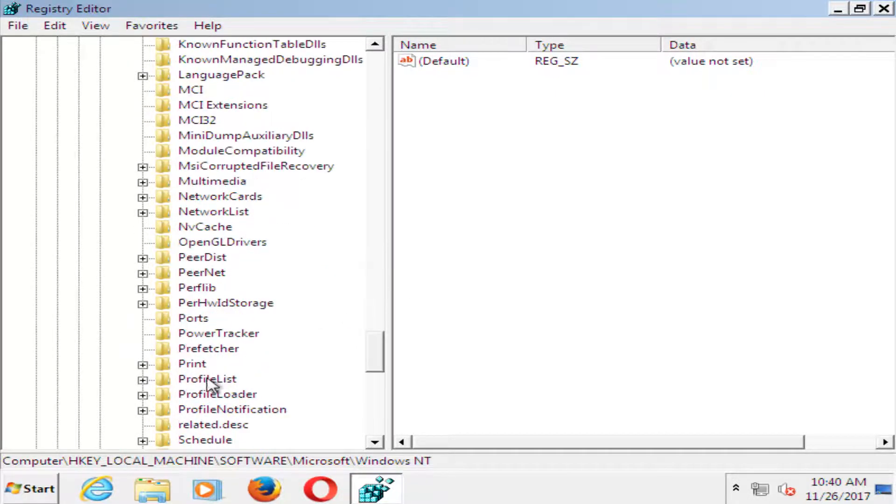
pyautogui.click(207, 379)
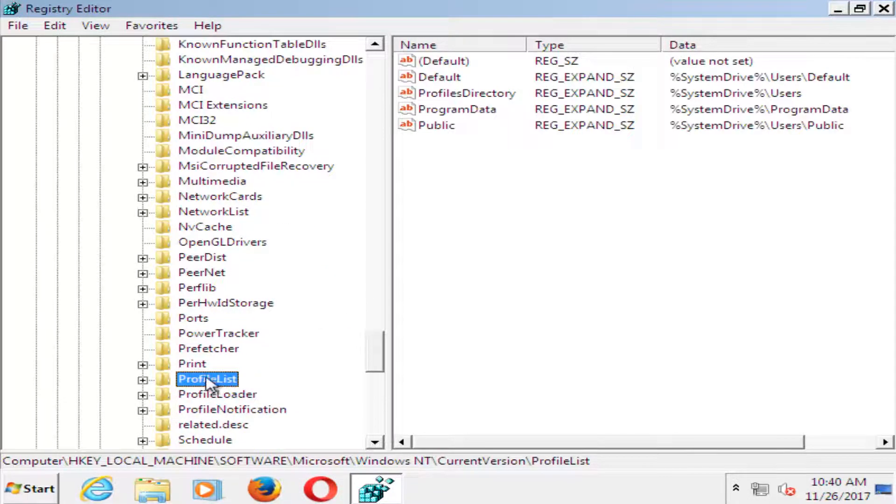
pyautogui.scroll(-3)
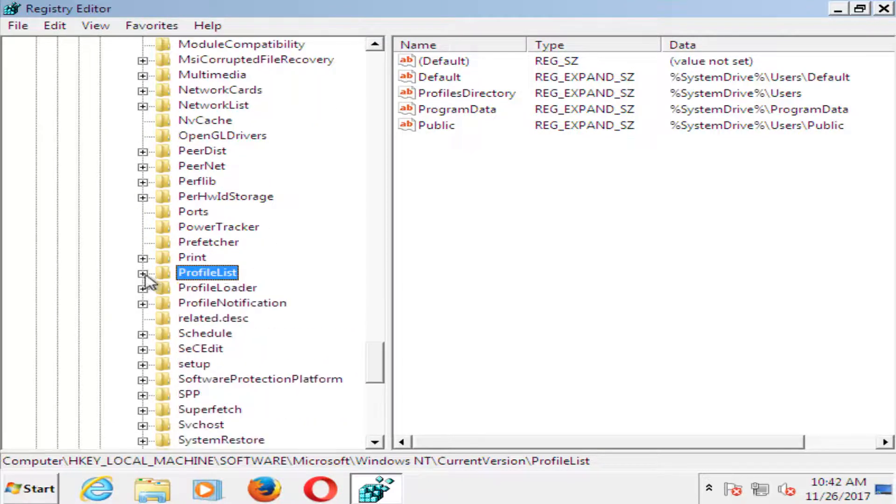
pyautogui.click(142, 272)
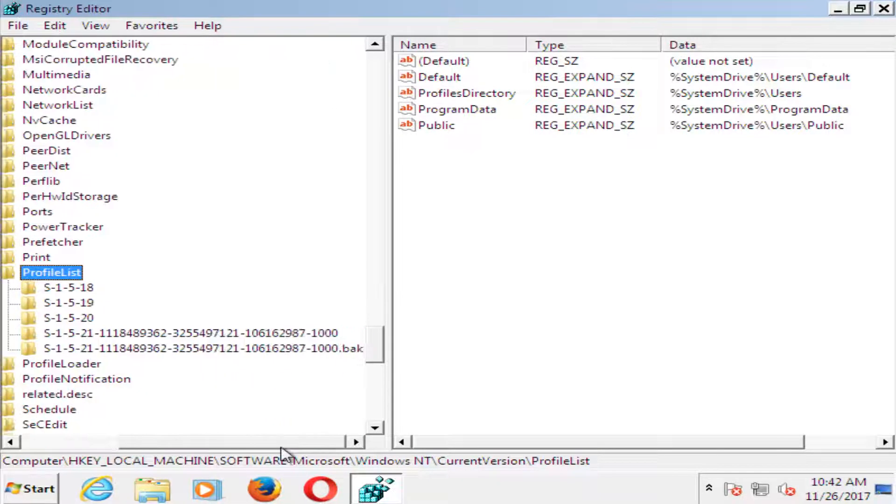
pyautogui.moveTo(103, 345)
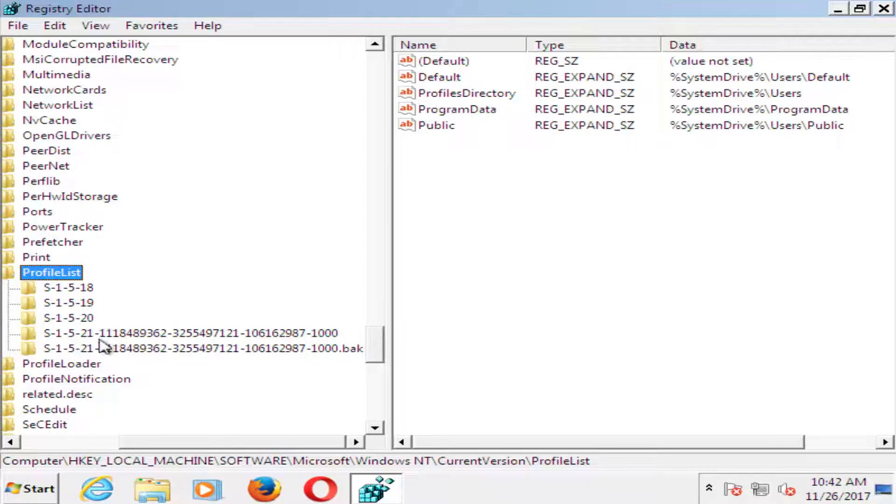
pyautogui.moveTo(352, 358)
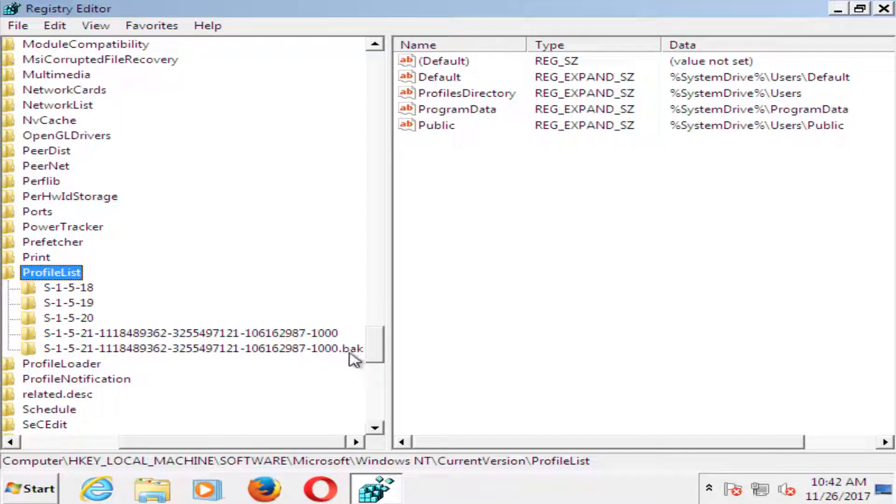
pyautogui.moveTo(323, 337)
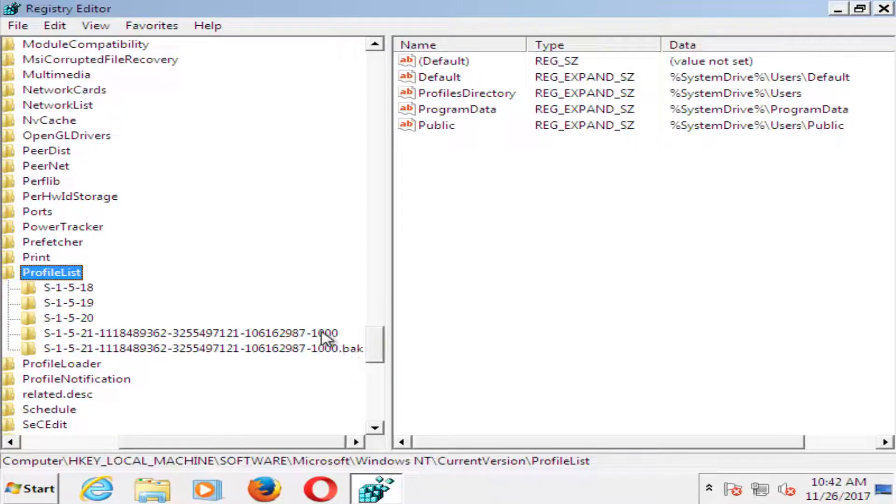
pyautogui.moveTo(398, 372)
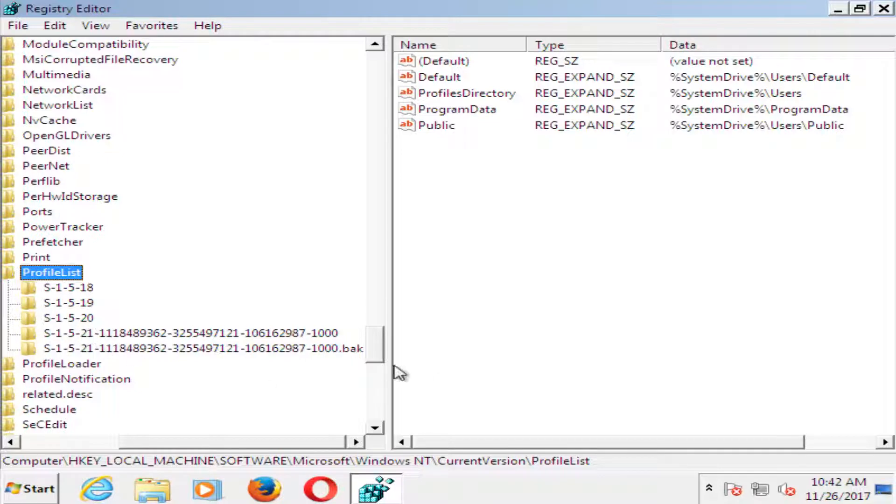
pyautogui.moveTo(333, 366)
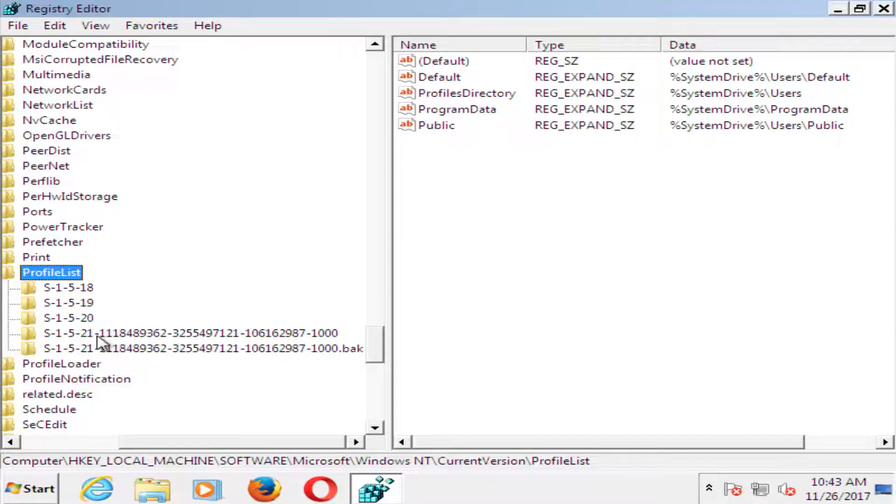
pyautogui.click(188, 332)
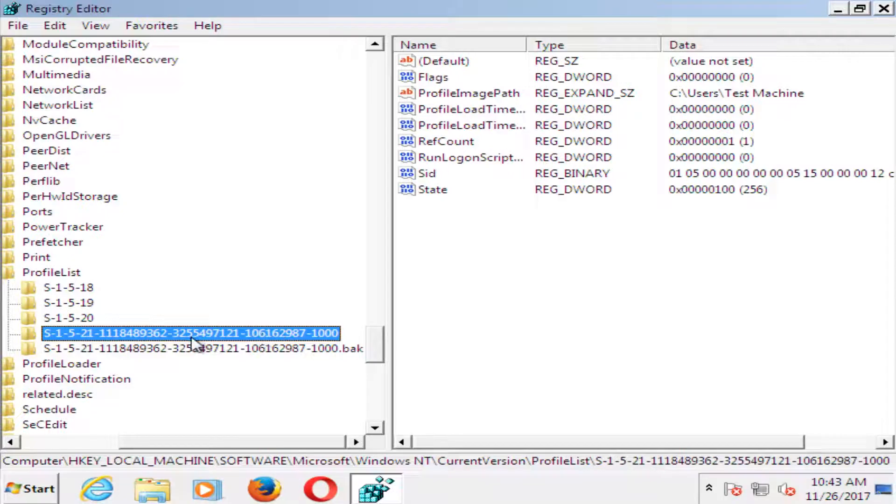
# Step: Rename the two profile SID keys so the .bak suffix moves to the other key
pyautogui.rightClick(191, 333)
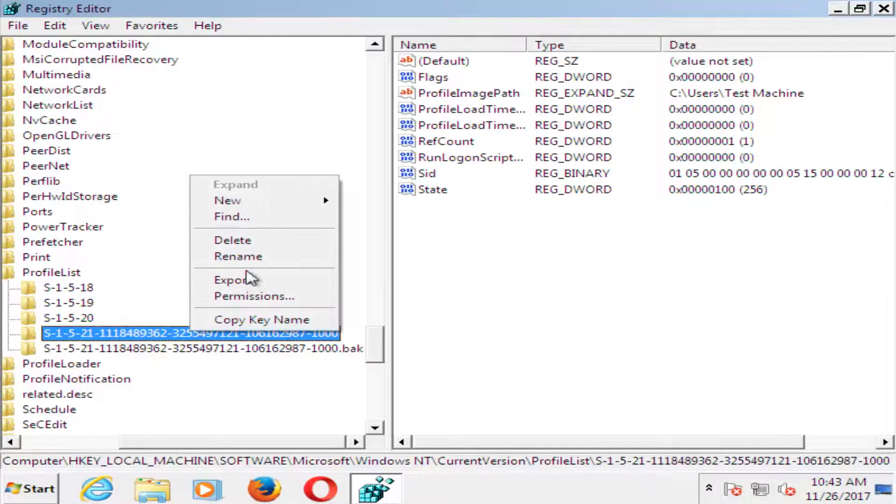
pyautogui.click(238, 255)
pyautogui.write('.ba')
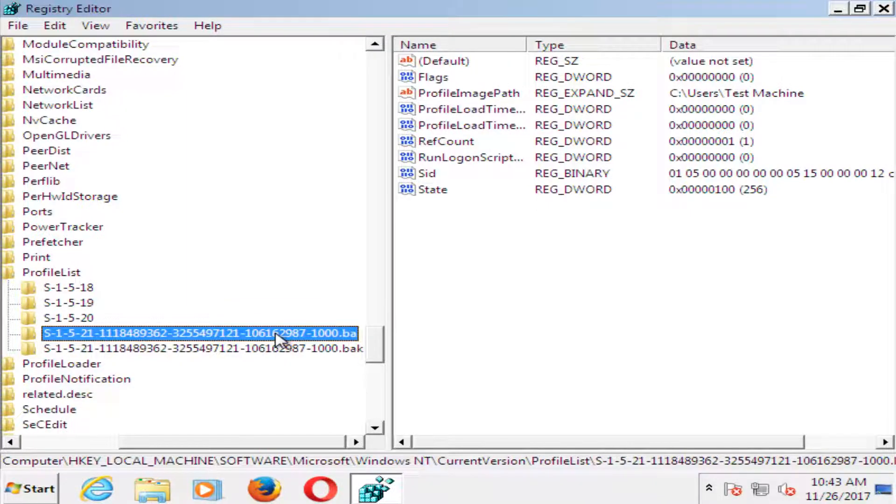
pyautogui.moveTo(259, 350)
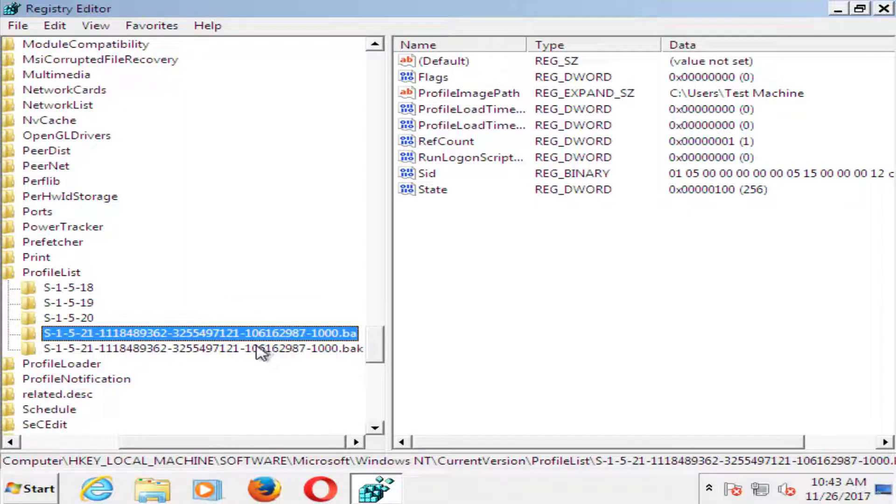
pyautogui.moveTo(326, 352)
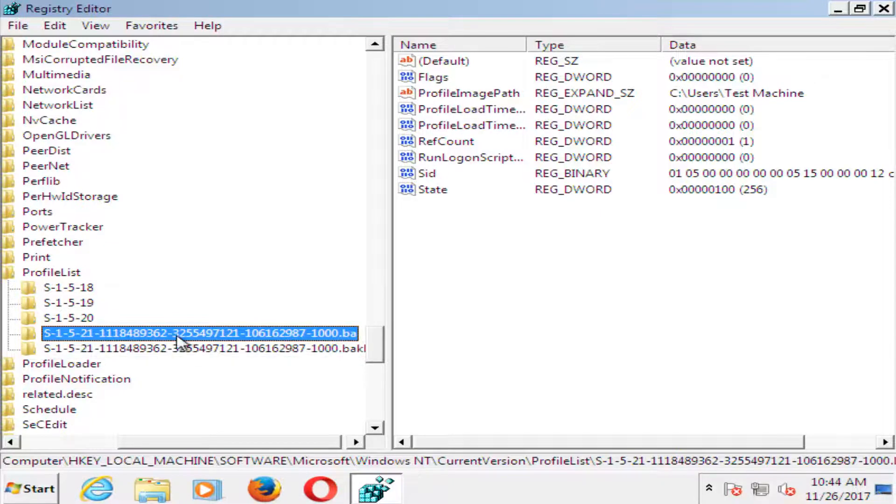
pyautogui.moveTo(120, 339)
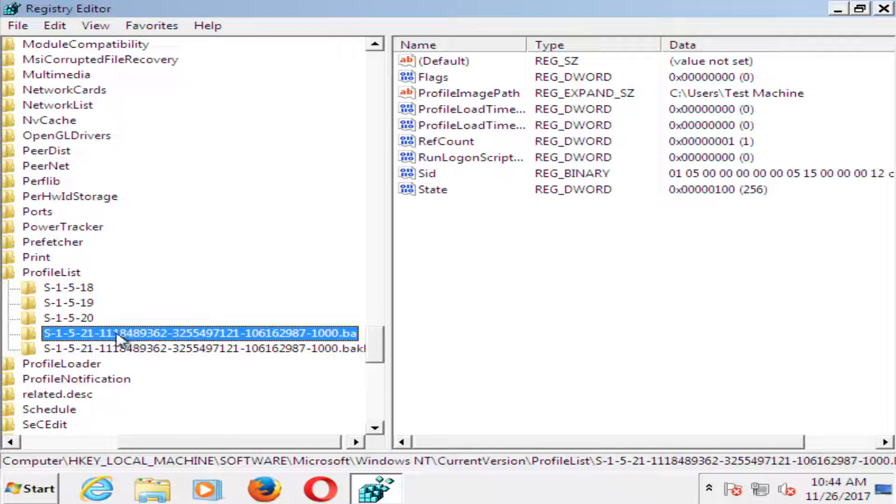
pyautogui.doubleClick(200, 334)
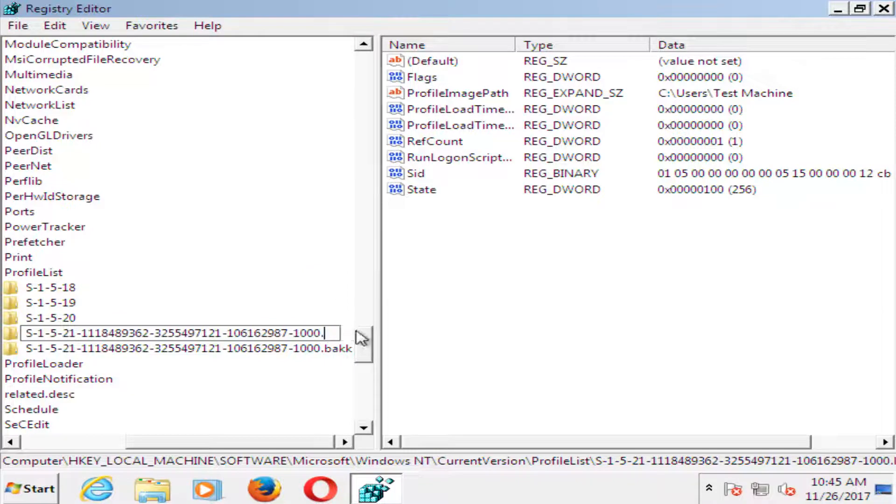
pyautogui.press('Return')
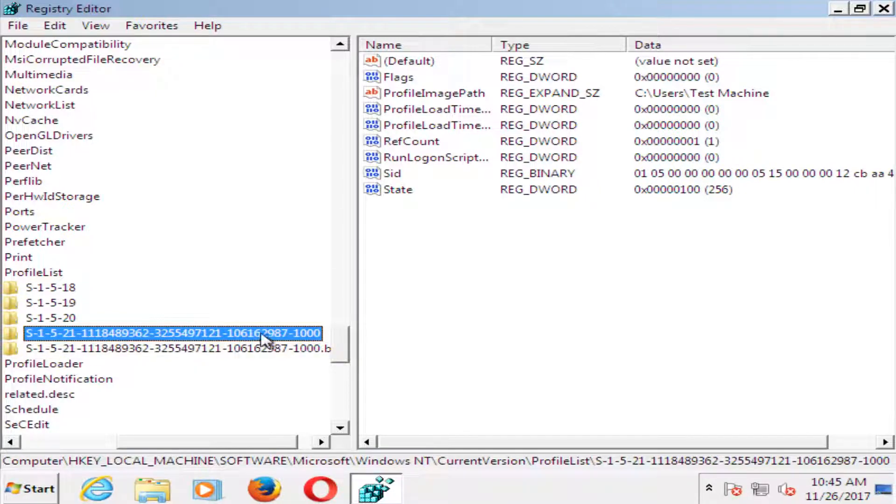
pyautogui.moveTo(171, 329)
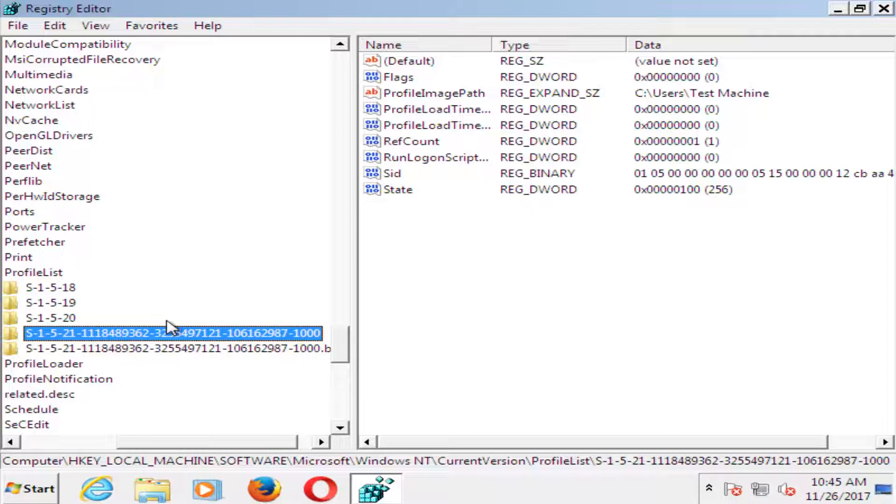
pyautogui.moveTo(606, 159)
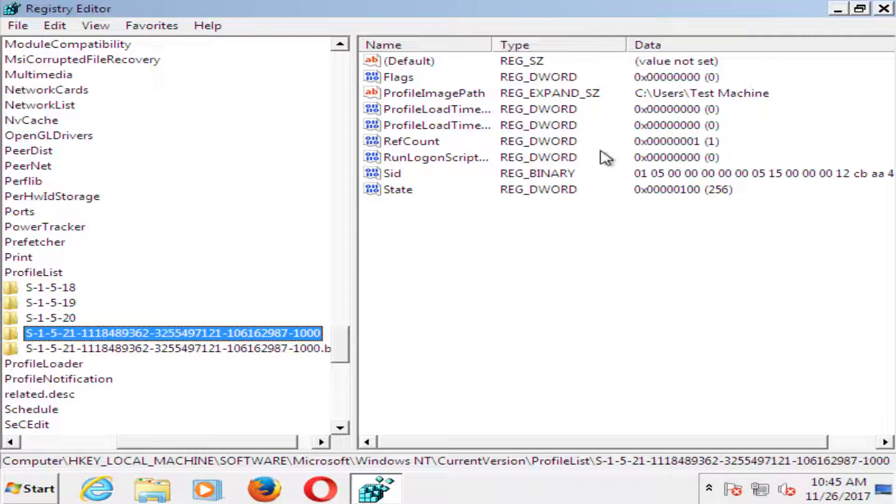
pyautogui.moveTo(409, 146)
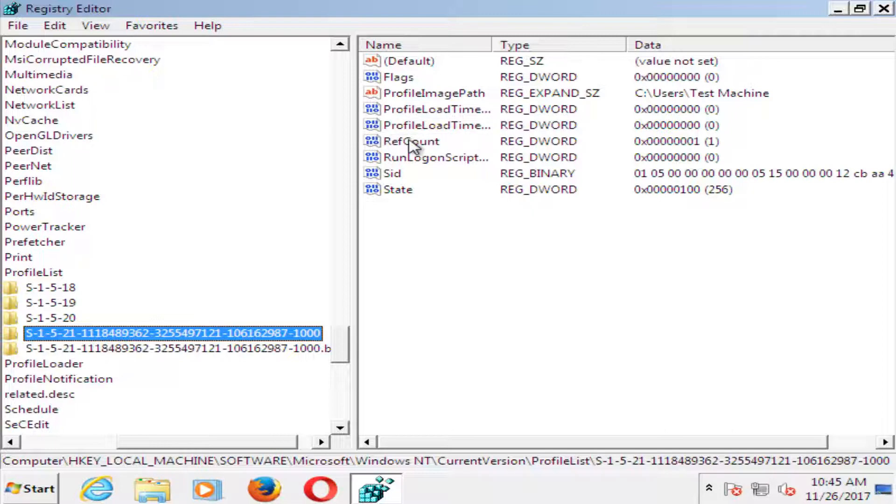
# Step: Set the profile key's RefCount and State values both to 0
pyautogui.doubleClick(411, 141)
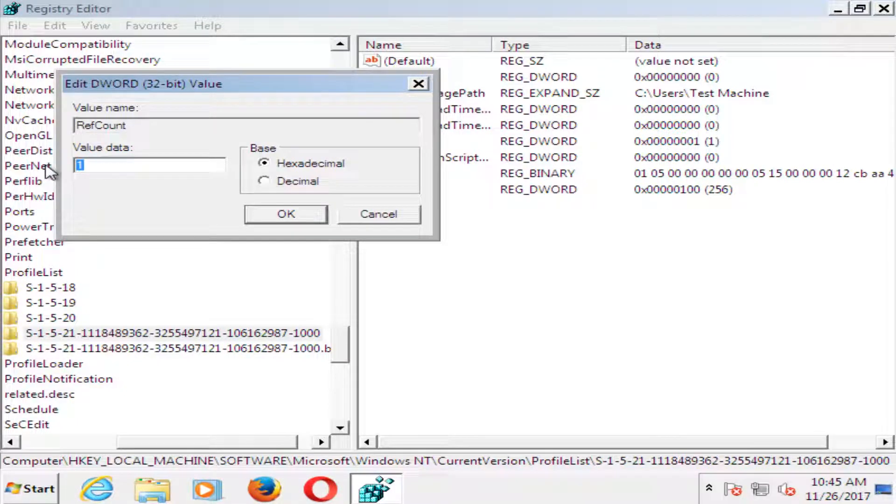
pyautogui.write('0')
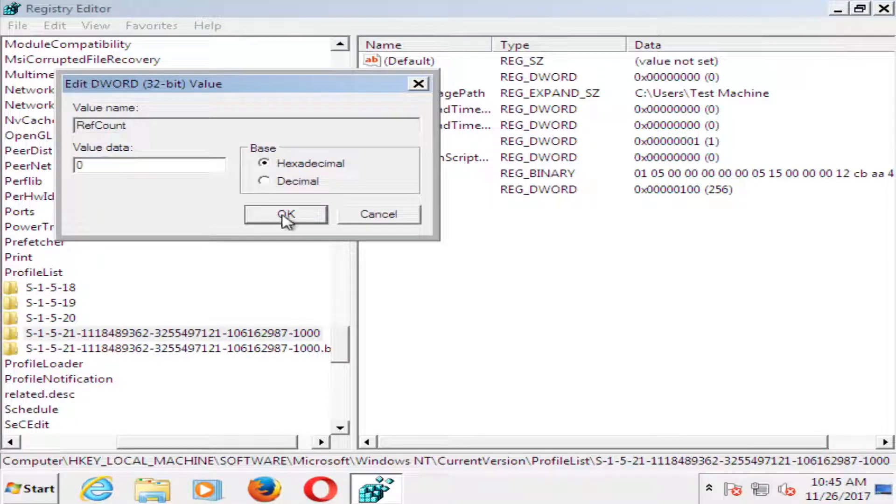
pyautogui.click(286, 215)
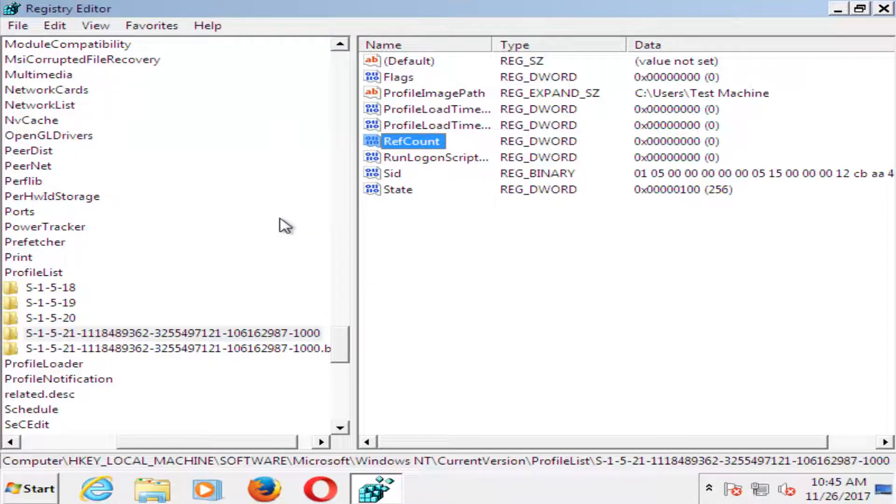
pyautogui.moveTo(352, 204)
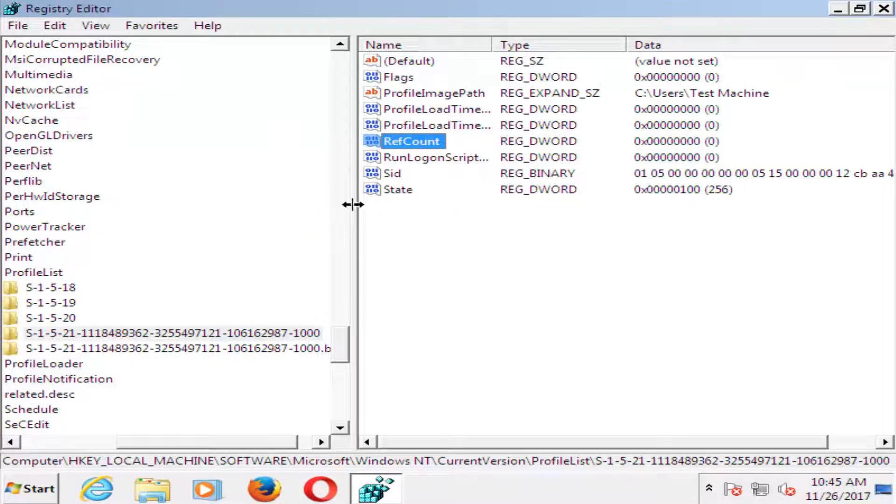
pyautogui.doubleClick(398, 189)
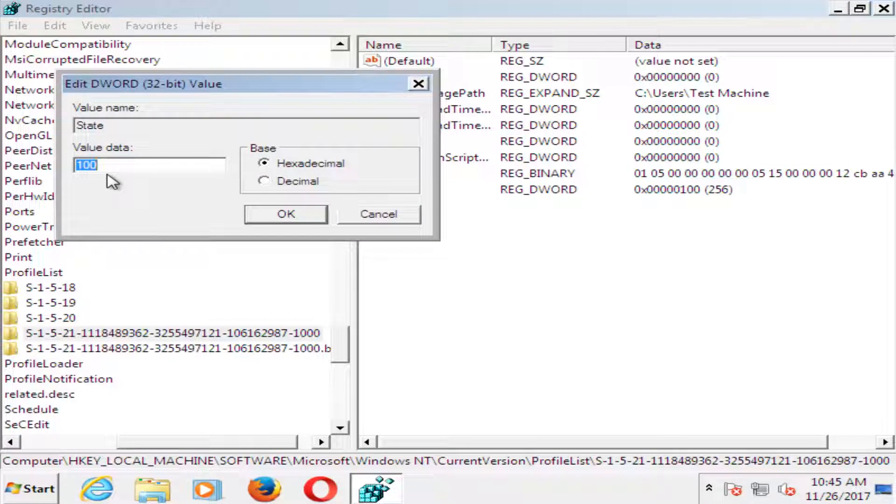
pyautogui.write('0')
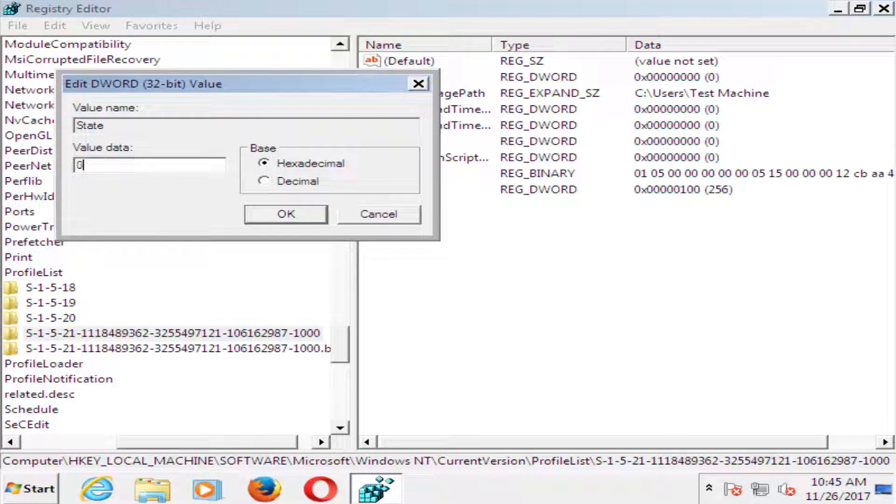
pyautogui.click(286, 214)
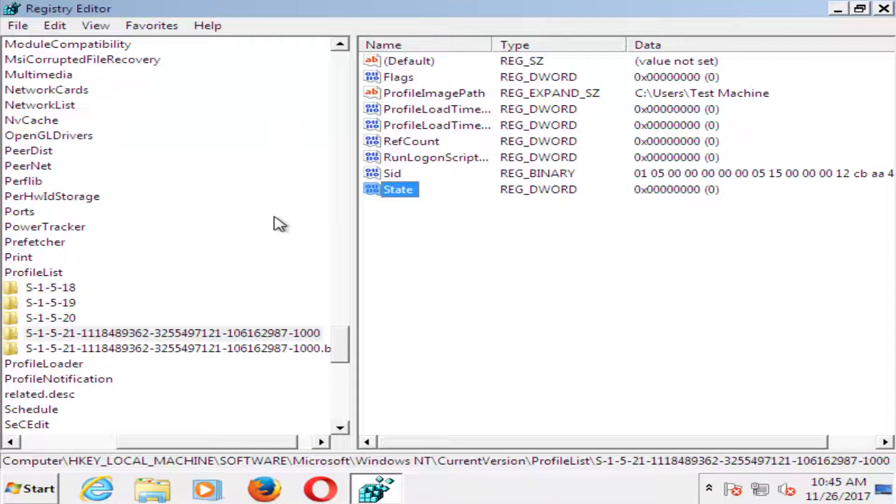
pyautogui.moveTo(577, 215)
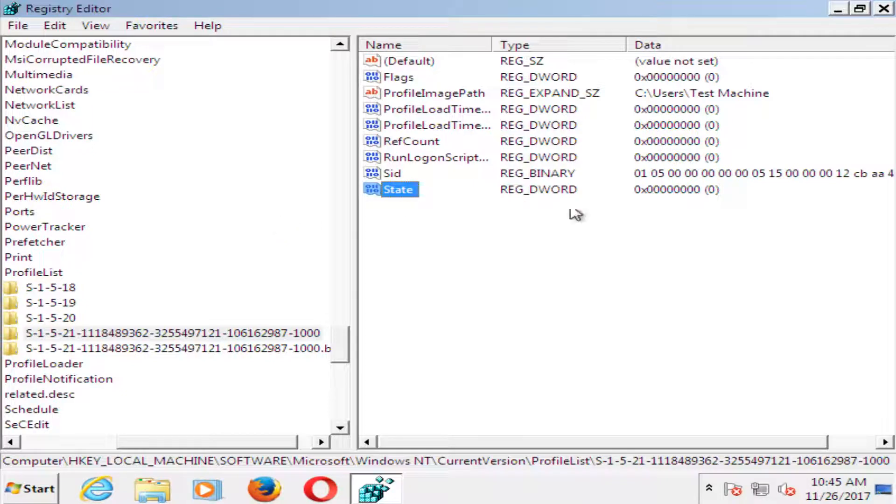
# Step: Close Registry Editor and restart the computer from the Start menu
pyautogui.click(882, 8)
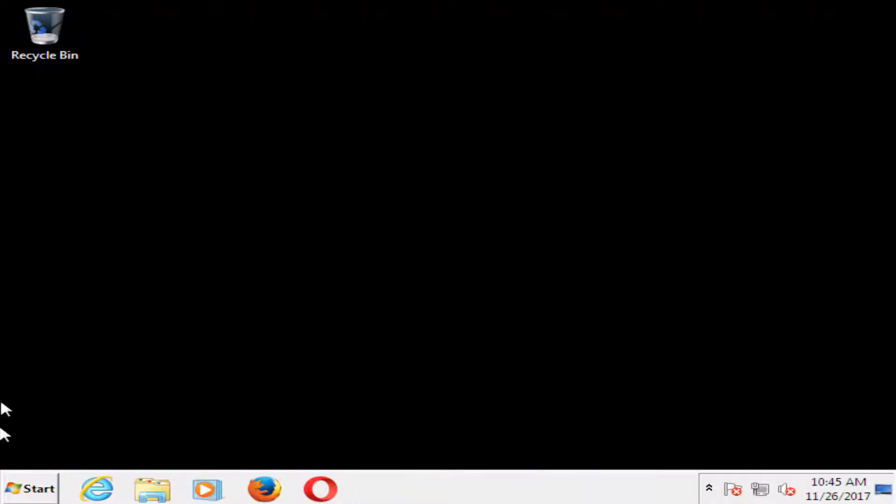
pyautogui.click(30, 488)
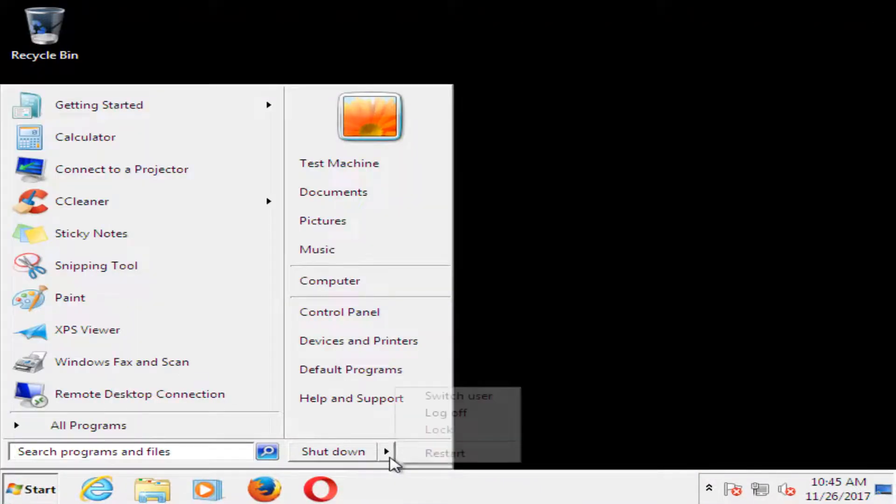
pyautogui.click(333, 451)
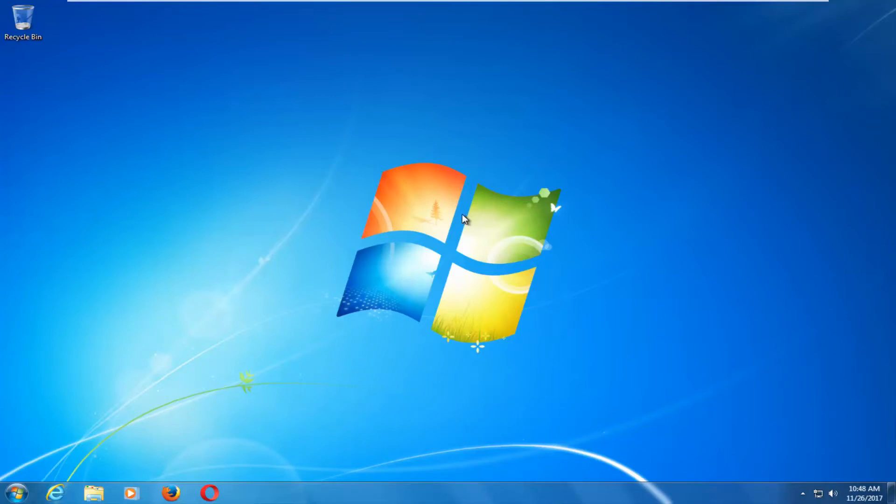
pyautogui.moveTo(320, 208)
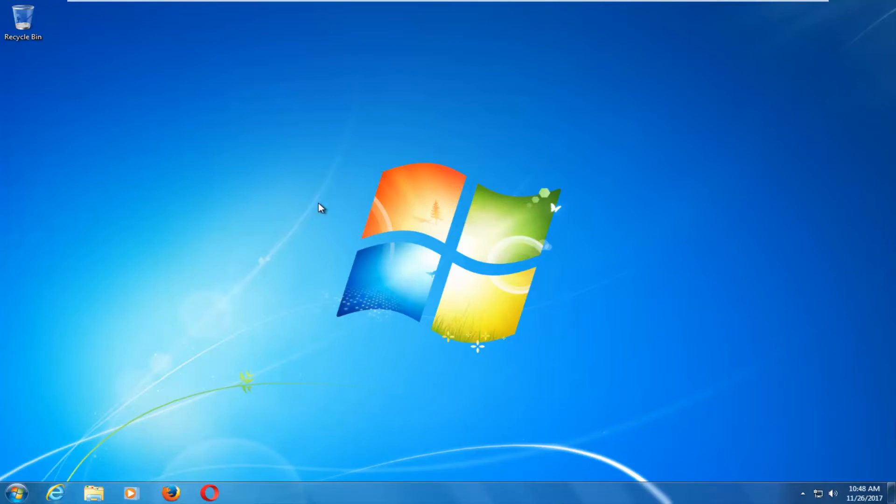